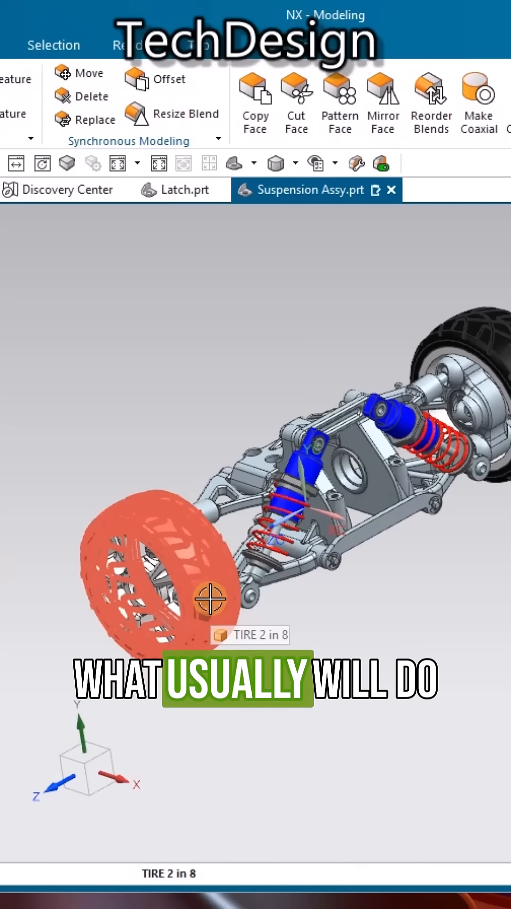
# Open the TIRE 2 component in its own window, then return to Suspension Assy.prt
pyautogui.rightClick(211, 600)
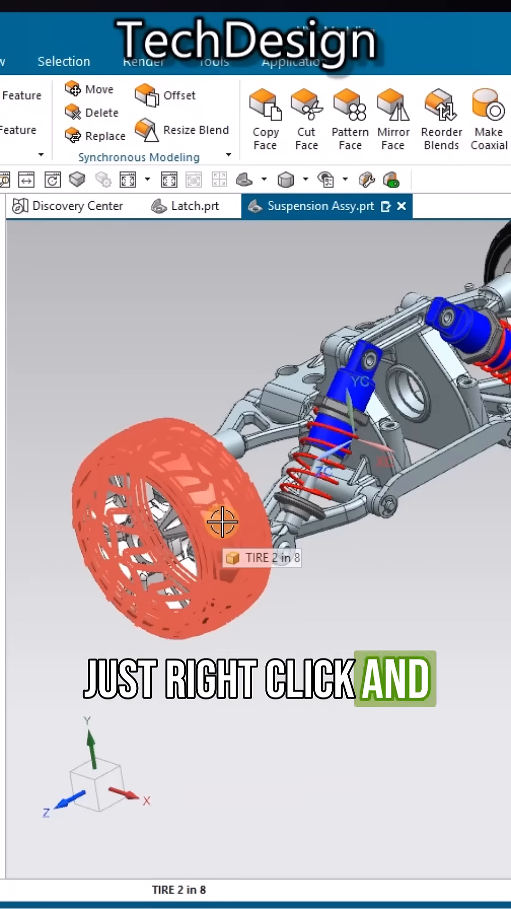
pyautogui.rightClick(222, 522)
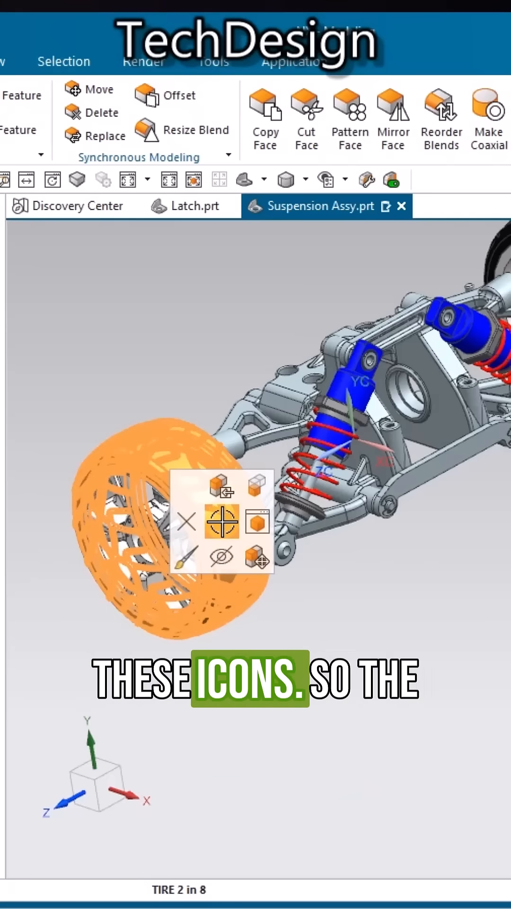
pyautogui.moveTo(256, 522)
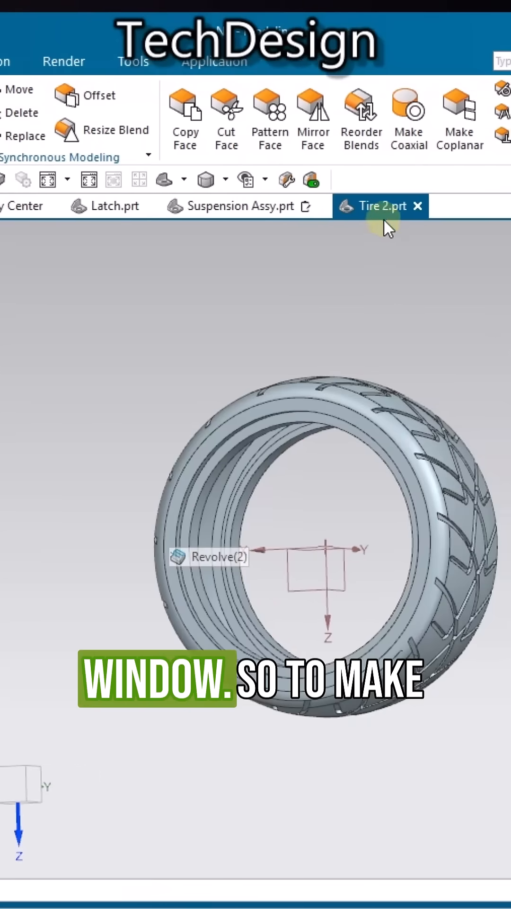
pyautogui.click(237, 206)
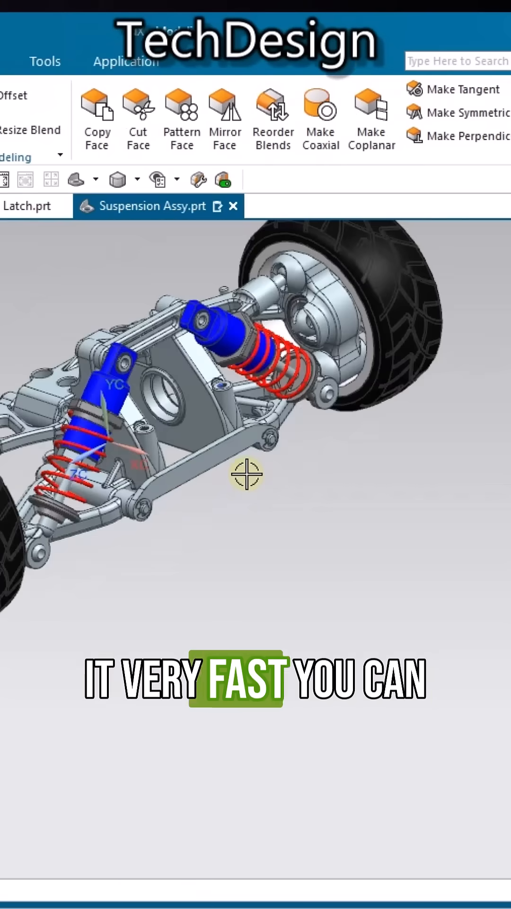
pyautogui.rightClick(247, 476)
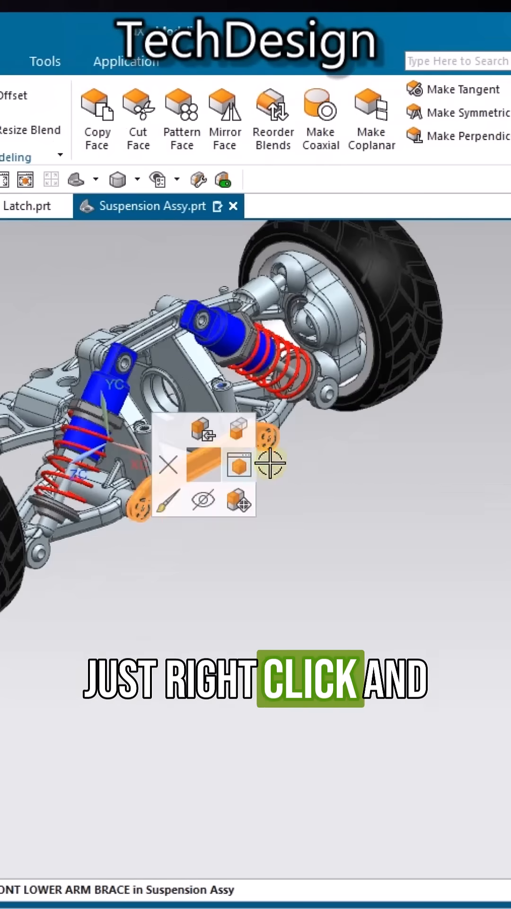